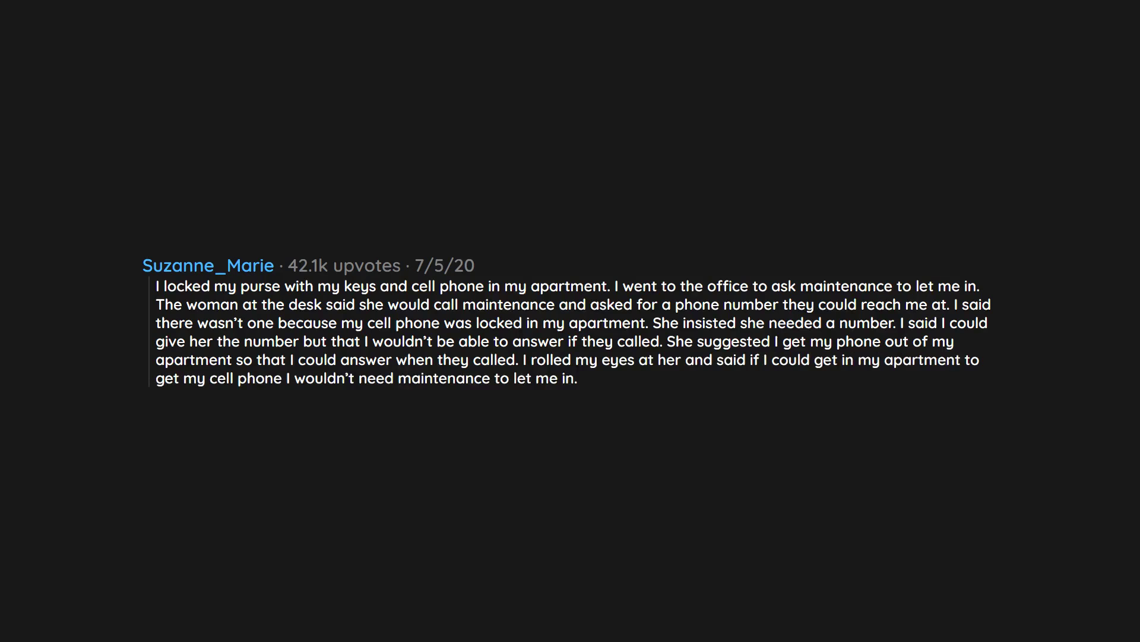
{"action": "type", "text": "She never did understand me."}
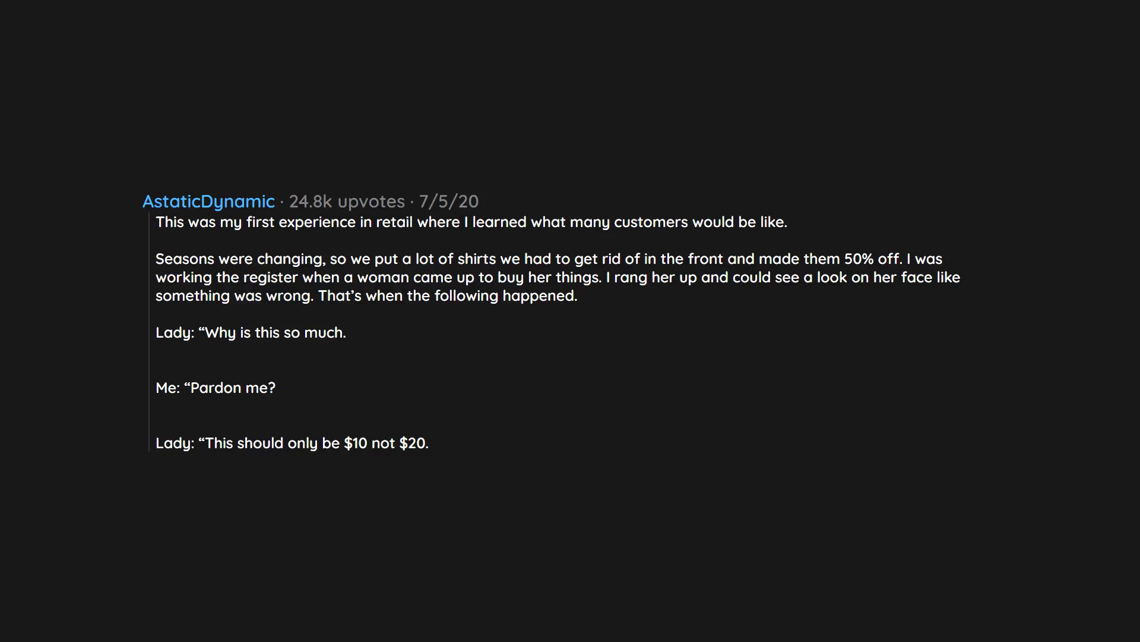
{"action": "scroll", "scroll_direction": "down", "scroll_amount": 3}
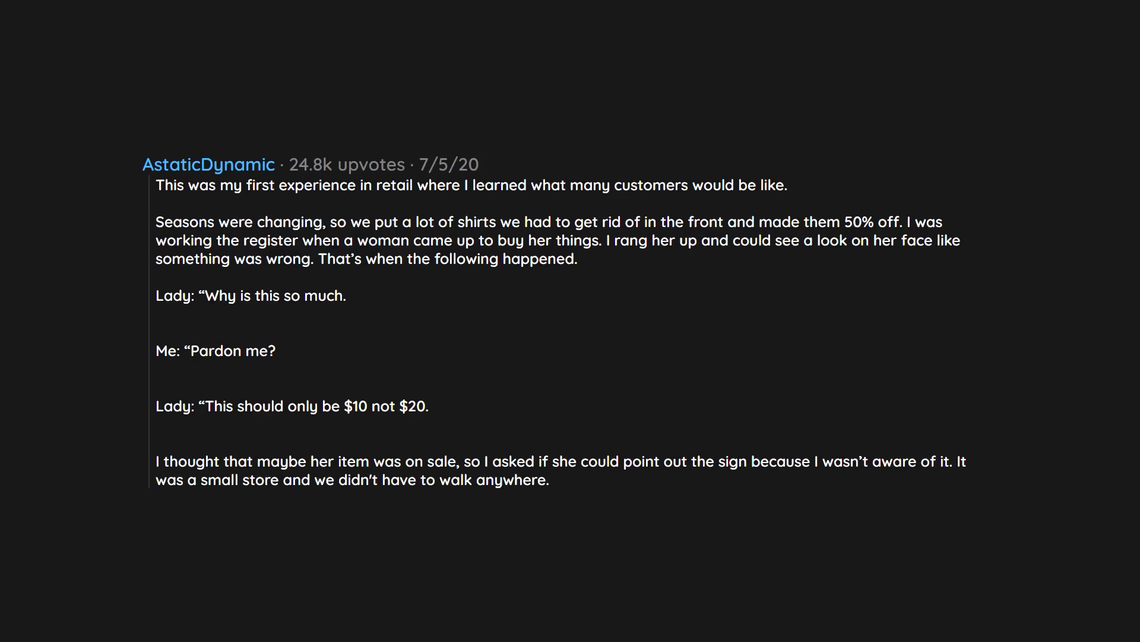
{"action": "scroll", "scroll_direction": "up", "scroll_amount": 3}
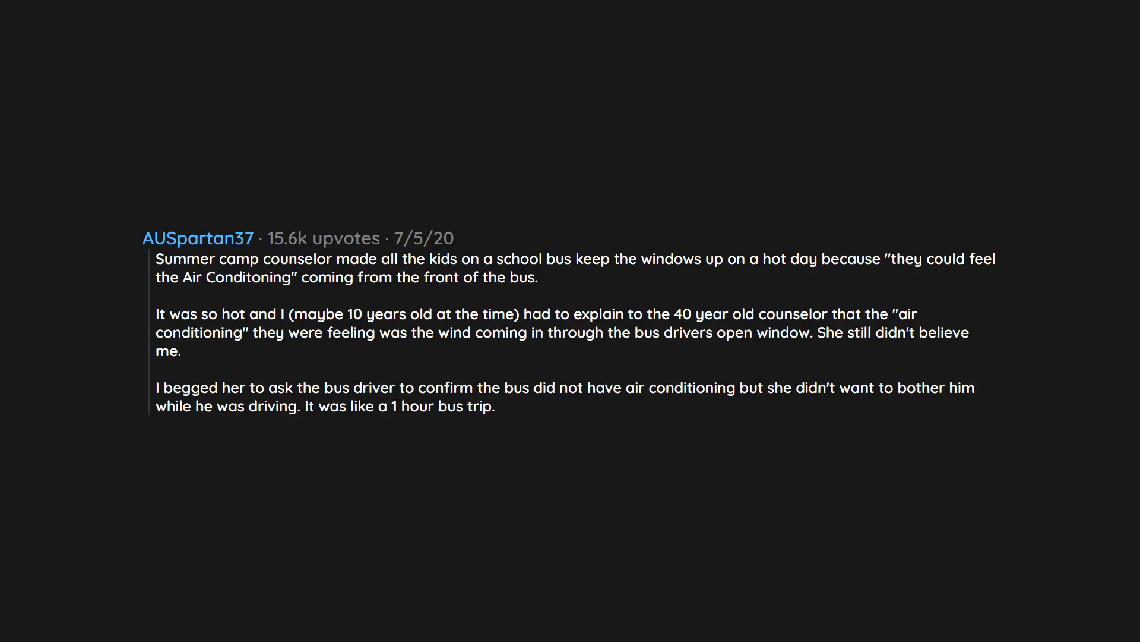
{"action": "scroll", "scroll_direction": "down", "scroll_amount": 3}
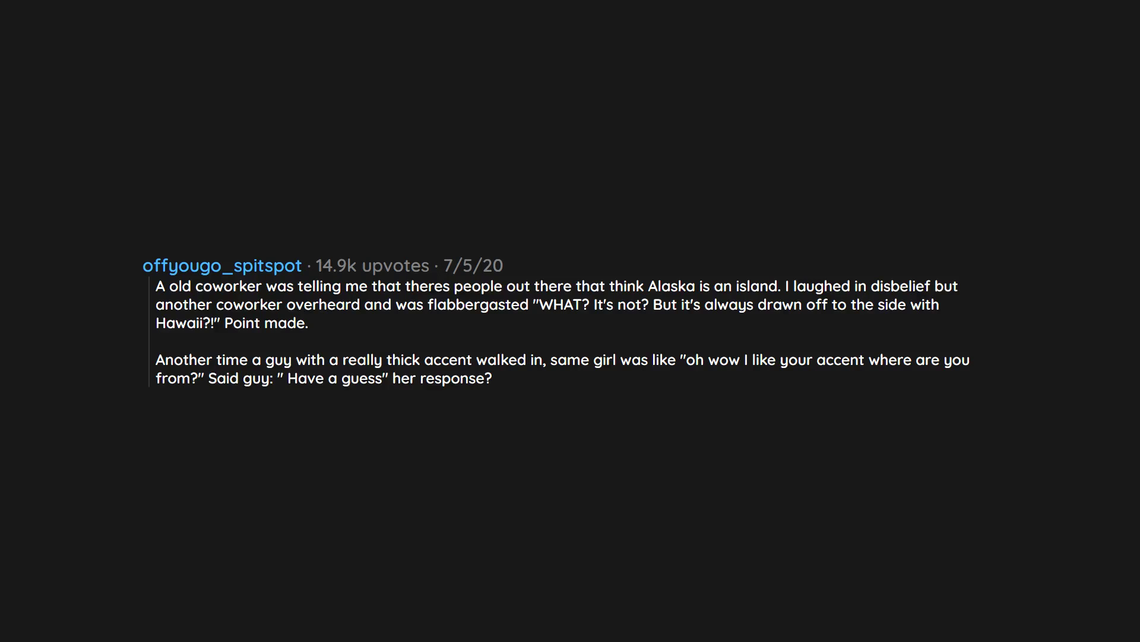
{"action": "type", "text": "\"HAVEAGUESS?"}
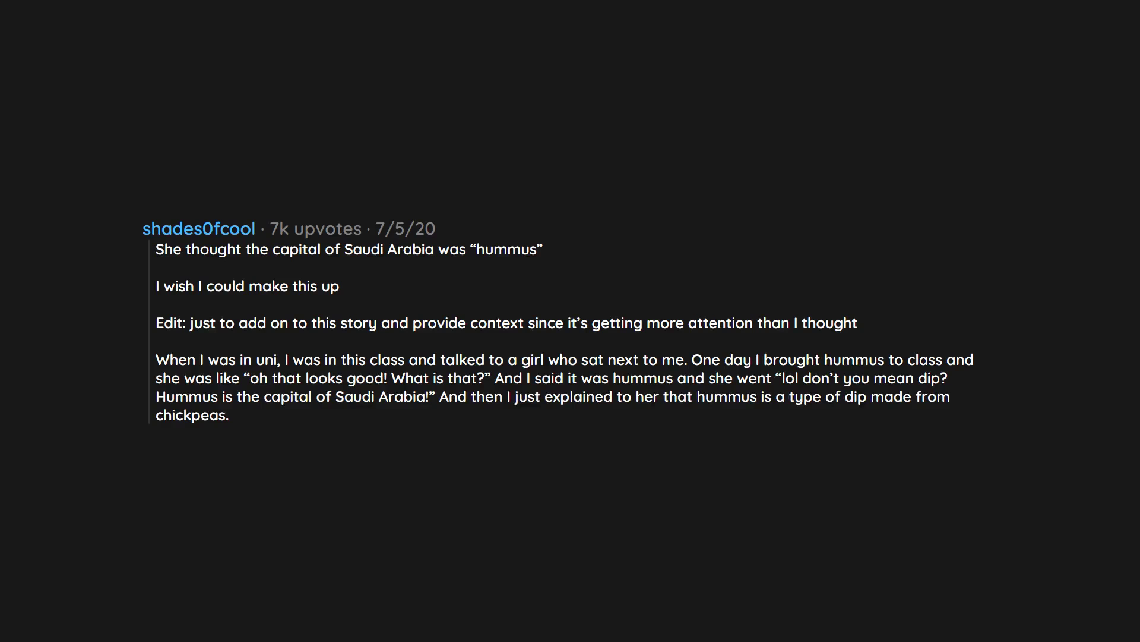
{"action": "type", "text": "Then I offered her some."}
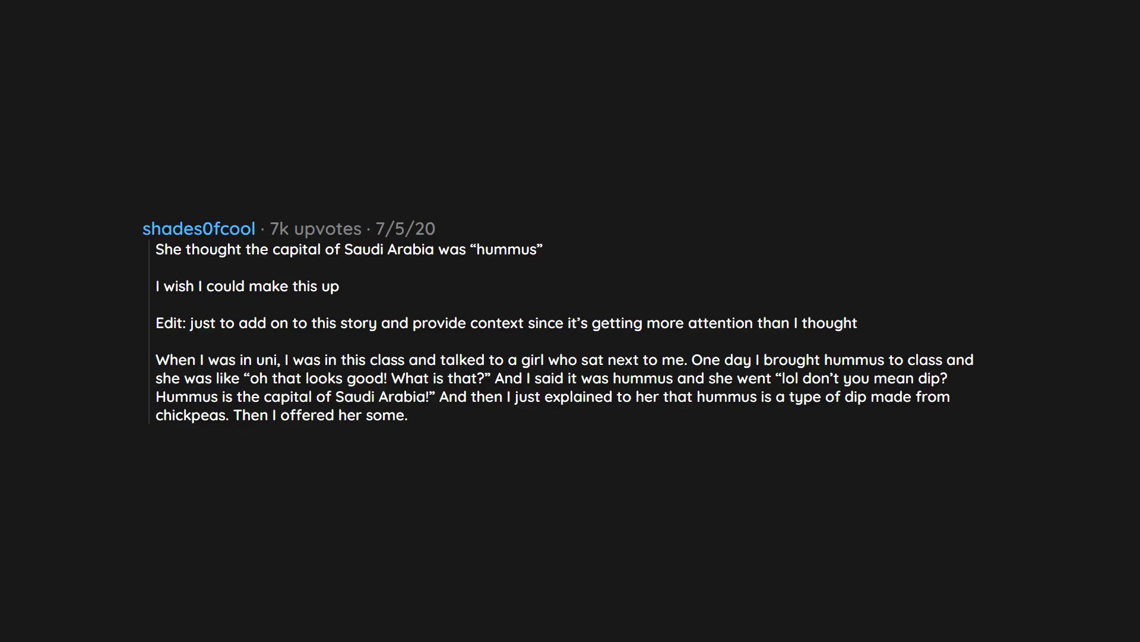
{"action": "scroll", "scroll_direction": "up", "scroll_amount": 3}
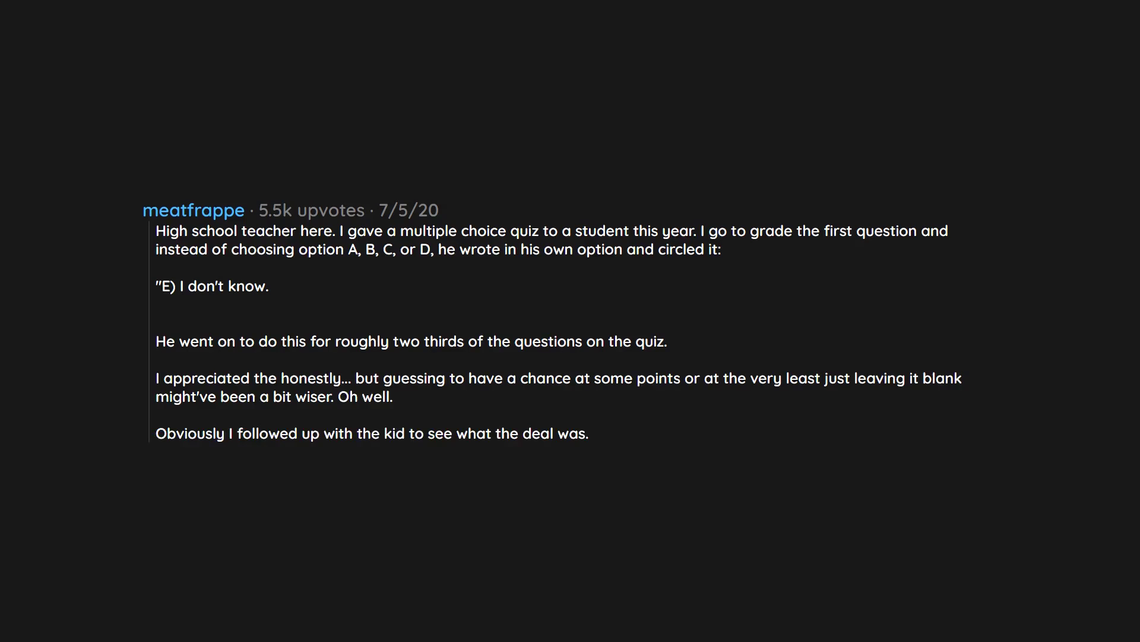
{"action": "type", "text": "In the end we sorted things out."}
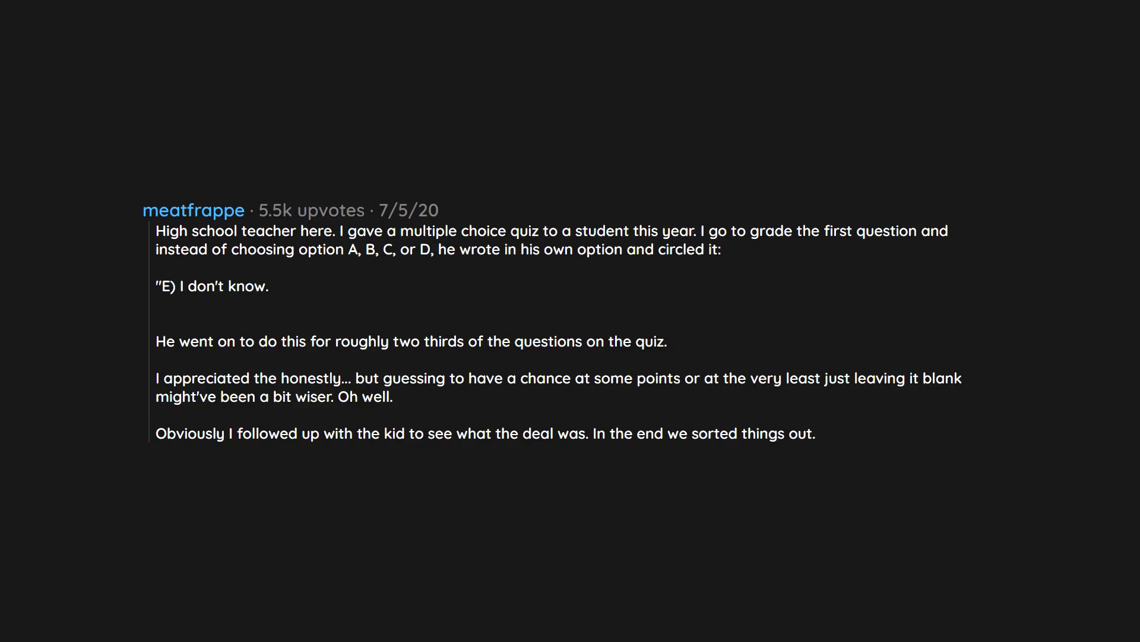